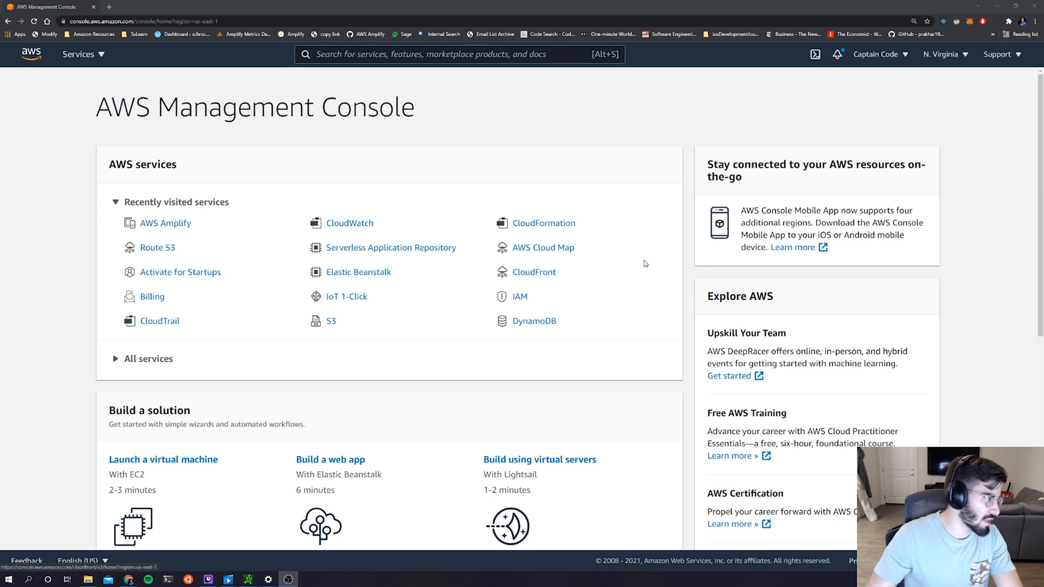
mouse_move(650, 132)
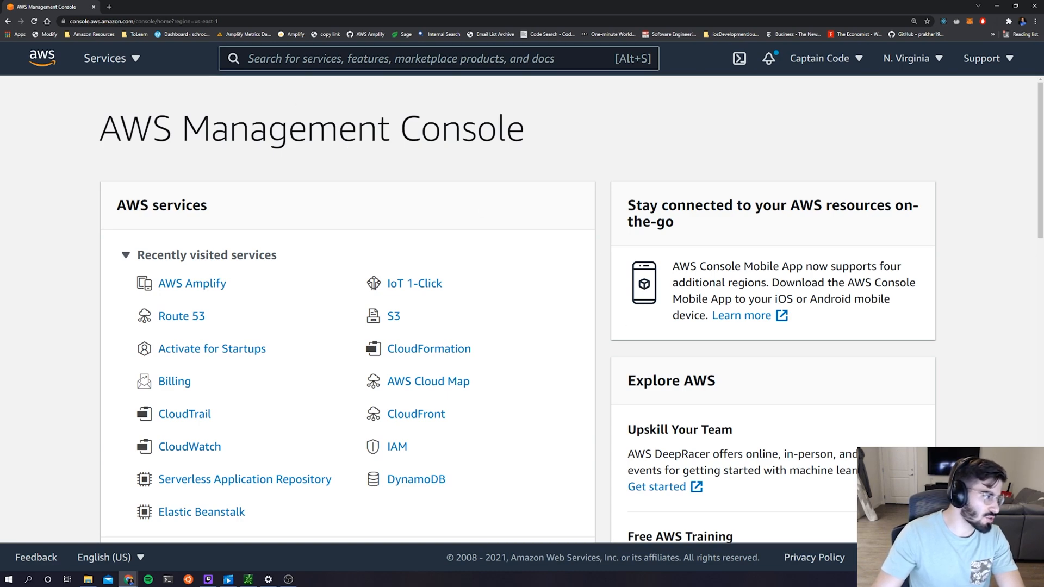
Step: Search the AWS Management Console for 'aws amplify' to find the Amplify service
type("aws amplify")
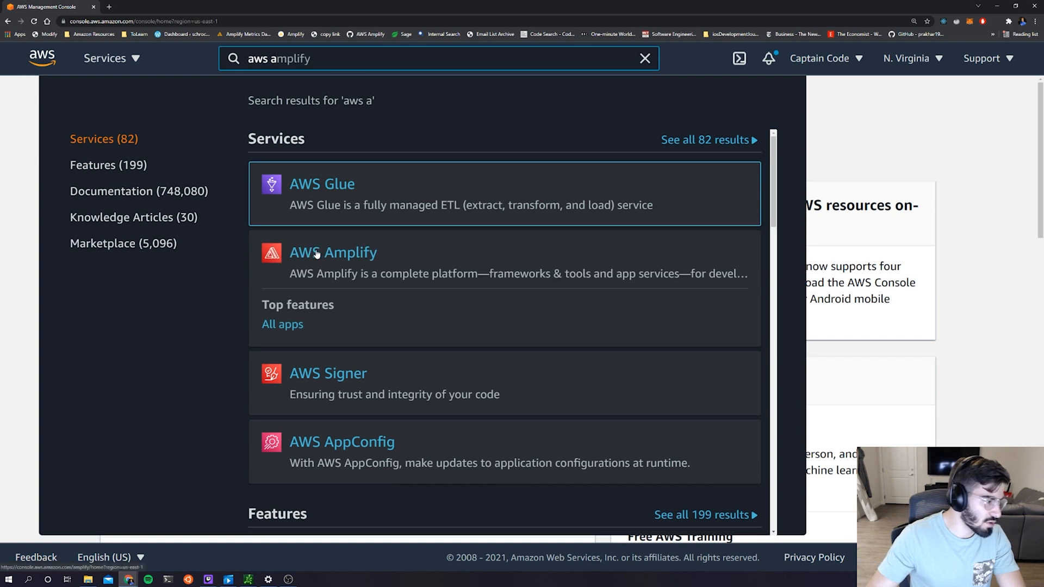
Step: In AWS Amplify choose New app > Host web app
left_click(333, 252)
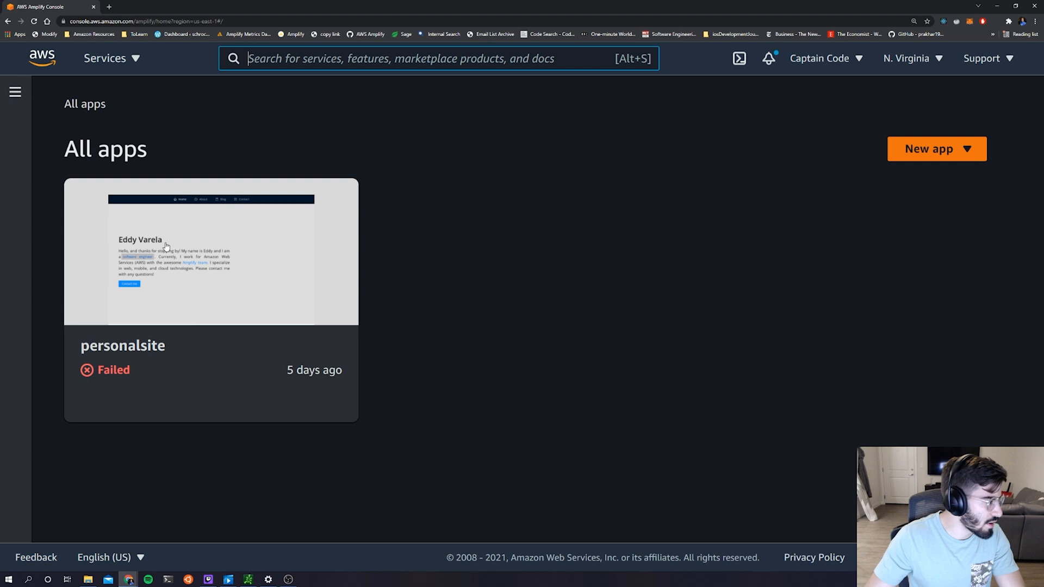
mouse_move(570, 292)
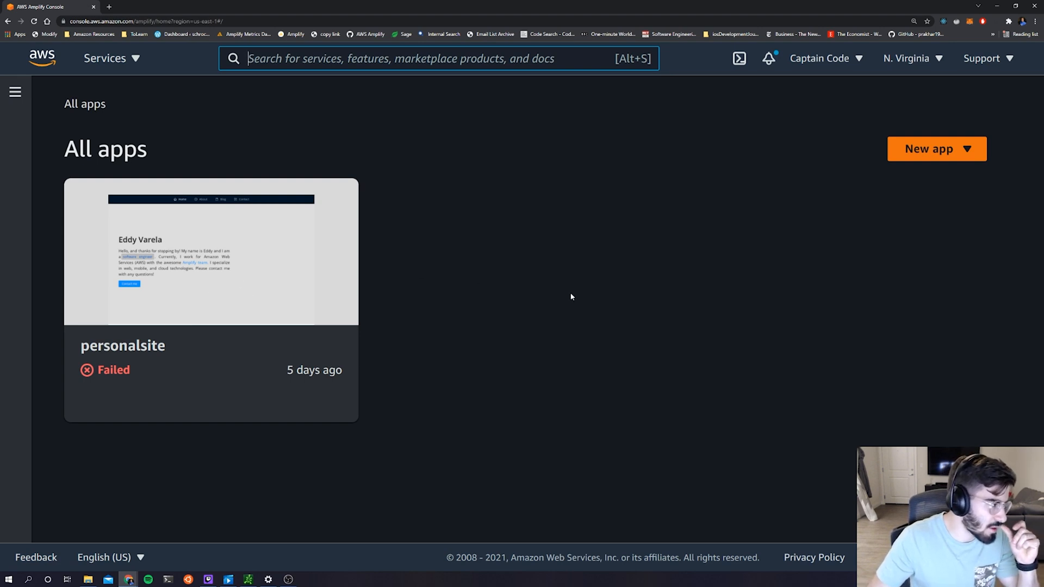
left_click(937, 149)
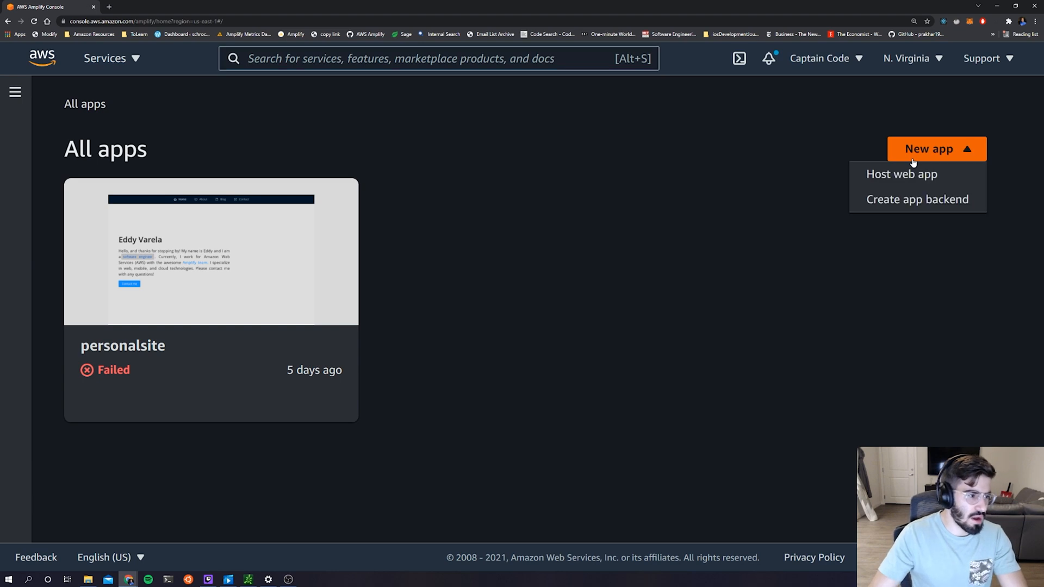
mouse_move(901, 174)
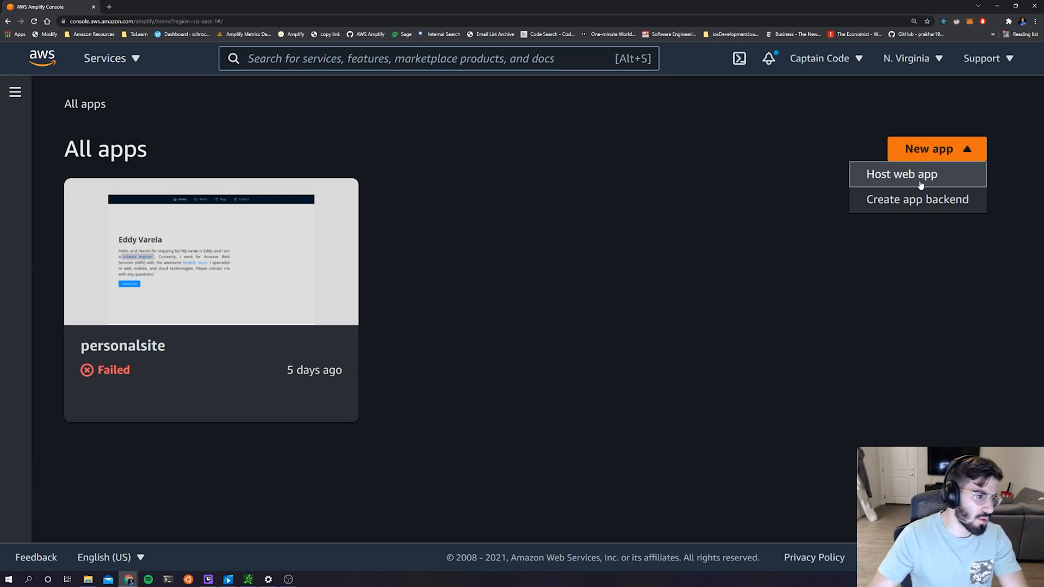
left_click(902, 174)
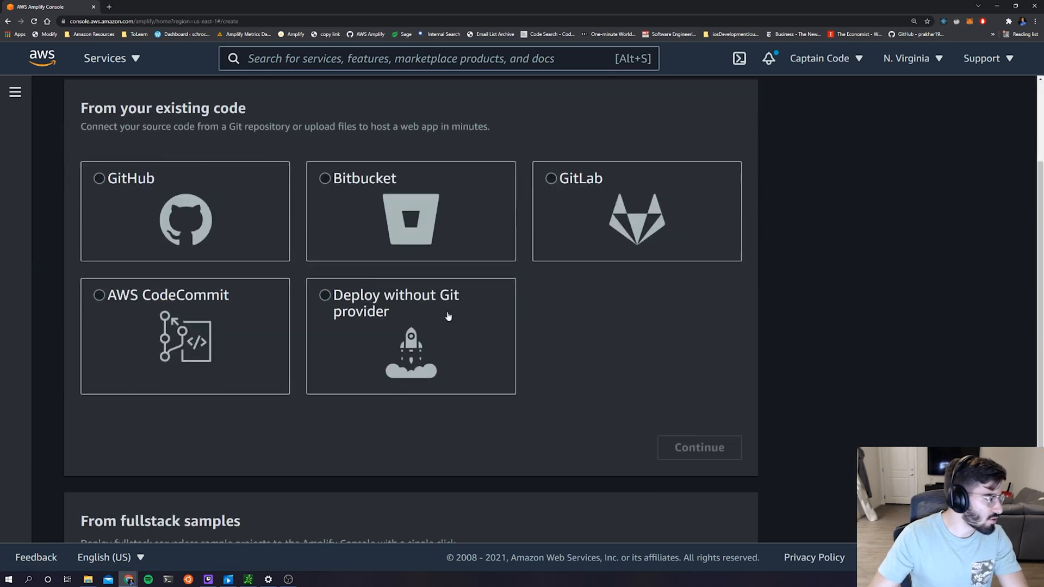
Step: Select 'Deploy without Git provider' and continue to the Manual deploy form
scroll("up", 3)
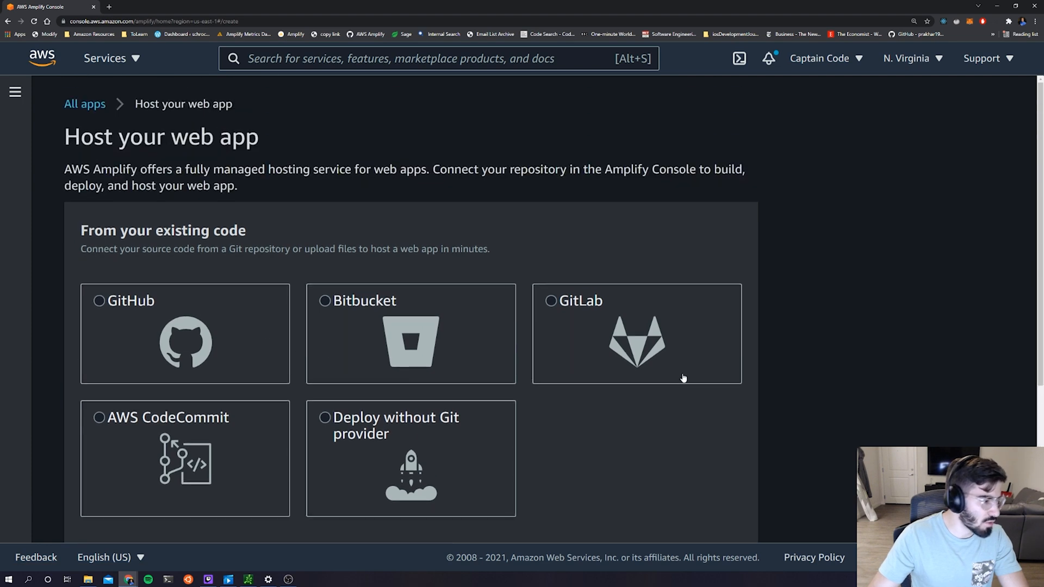
scroll("down", 3)
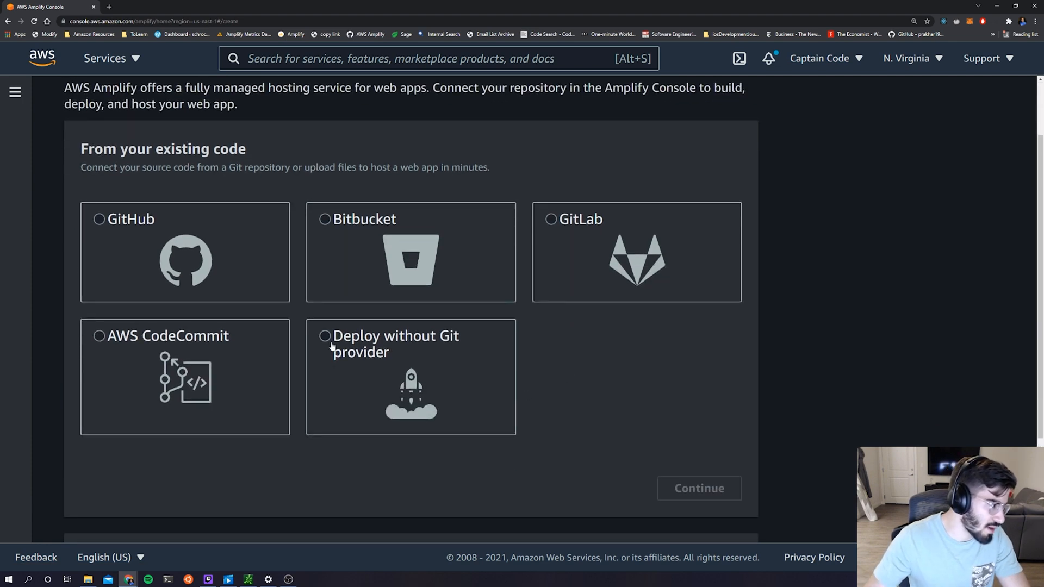
mouse_move(298, 352)
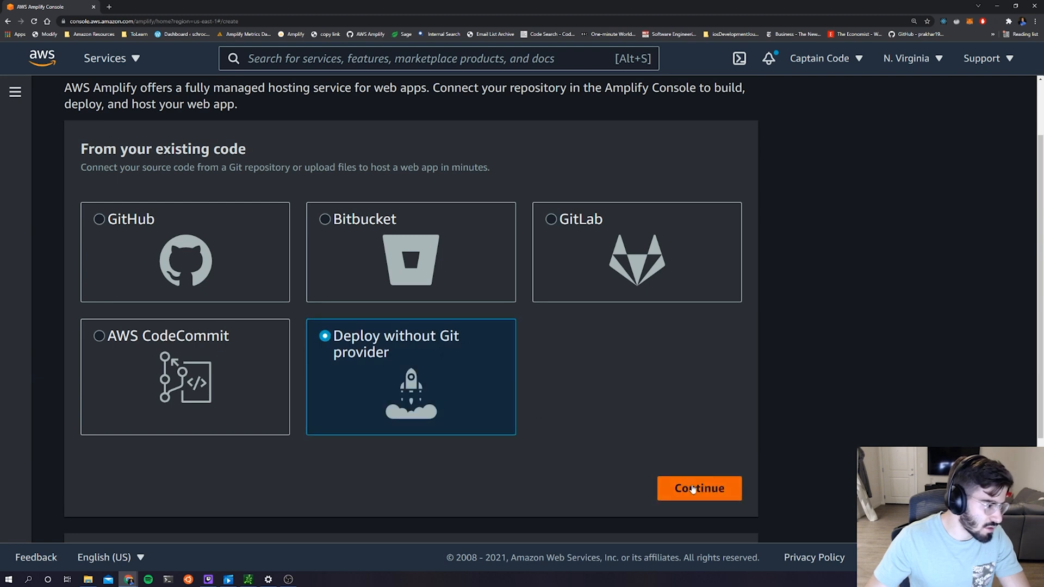
left_click(698, 488)
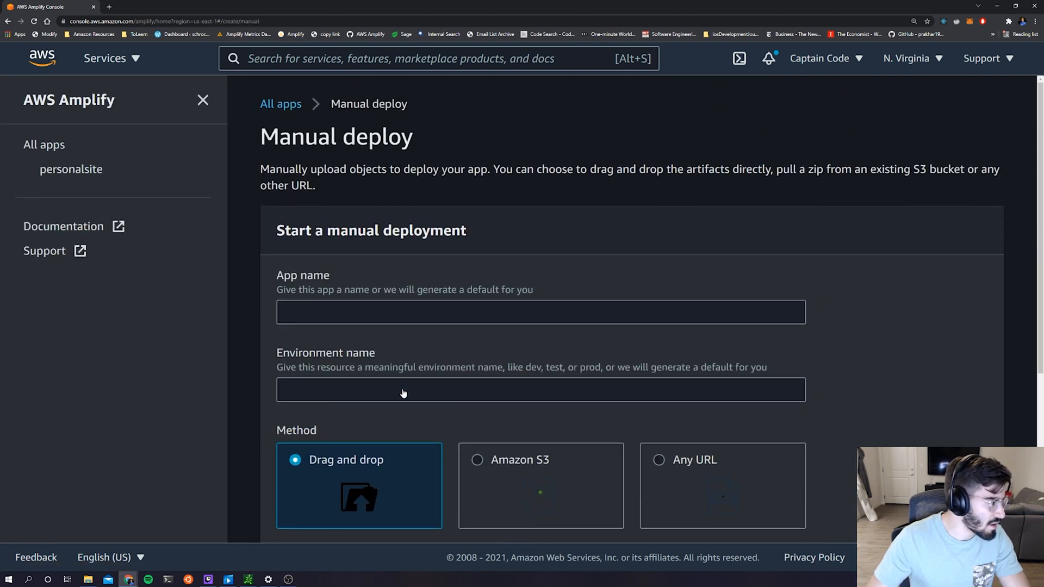
Step: Name the app 'sample-app' with environment 'prod', keeping the Drag and drop method
type("sample-ap")
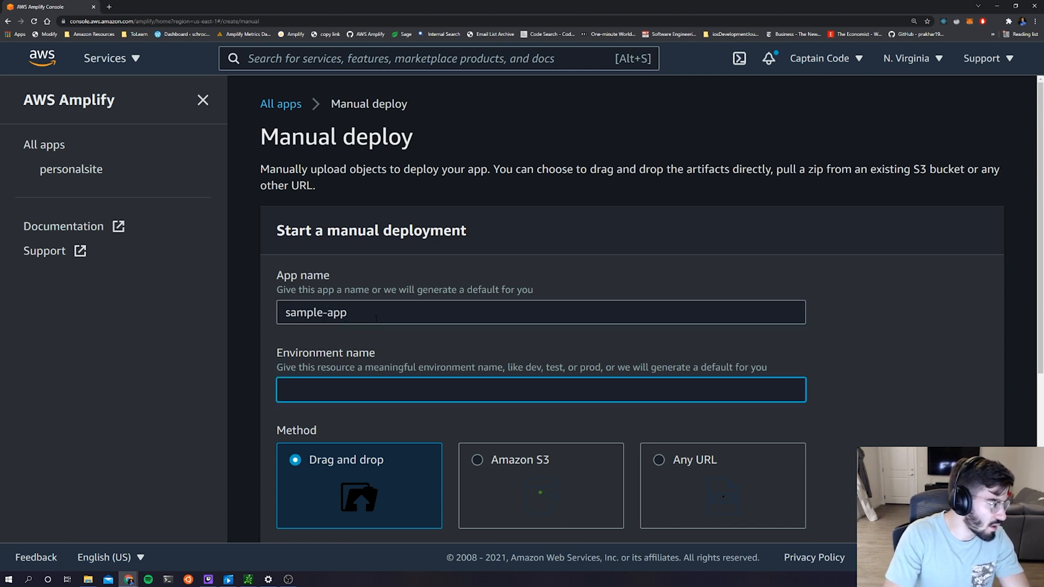
type("prod")
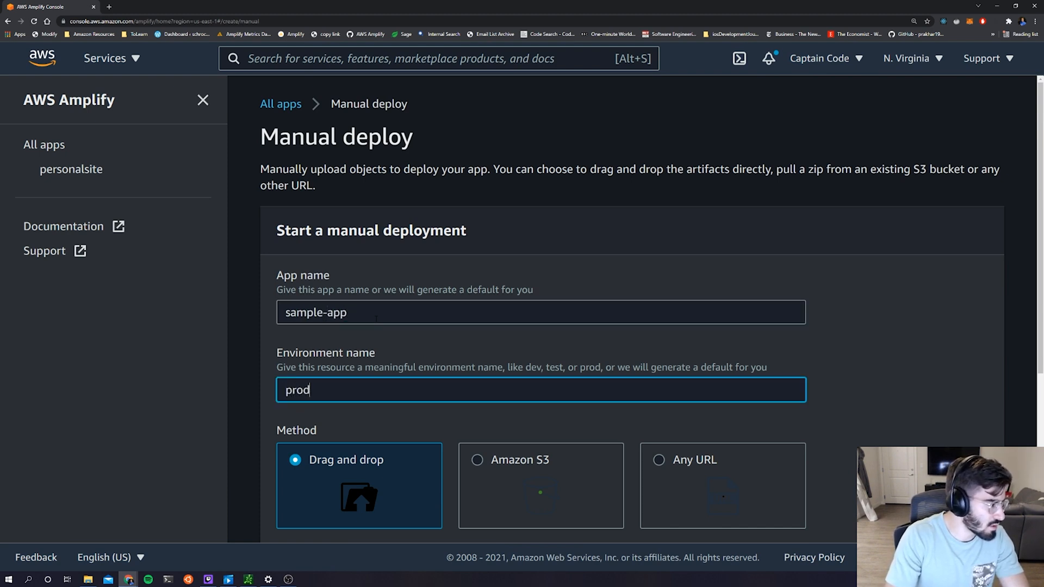
scroll("down", 3)
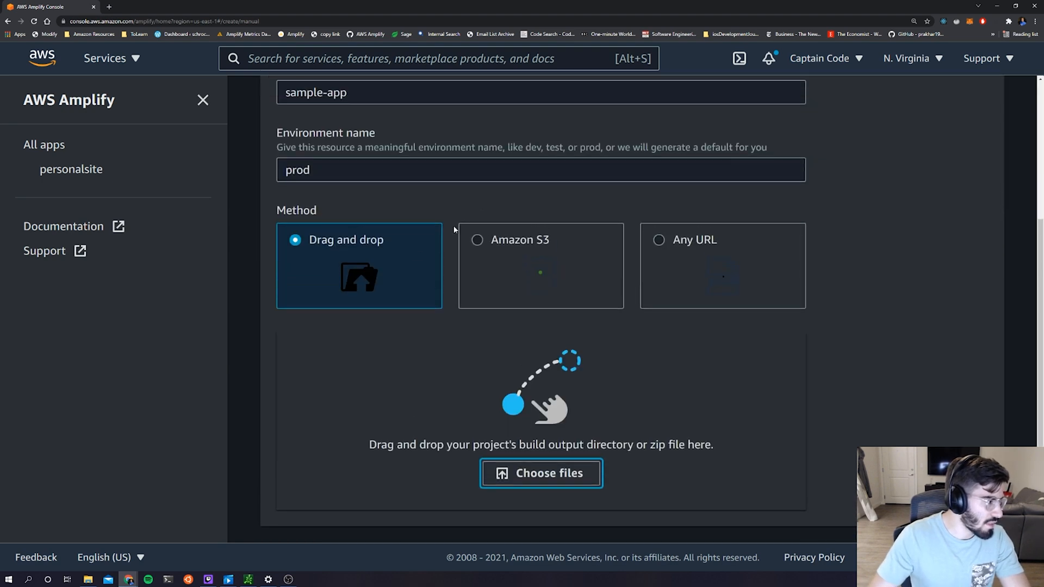
mouse_move(886, 434)
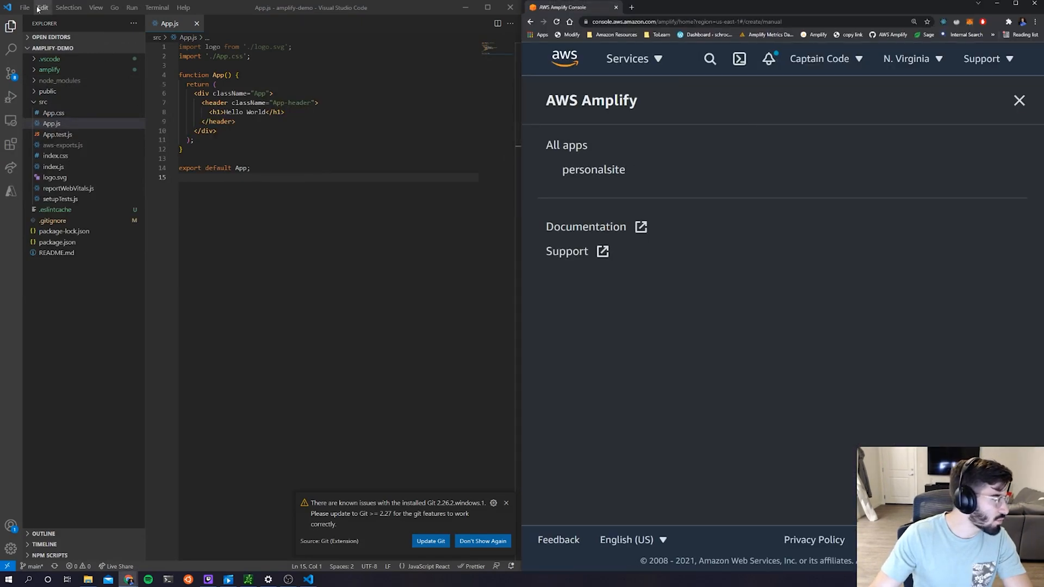
Step: Use File > Open Folder to open the empty src folder of the static website project
left_click(25, 8)
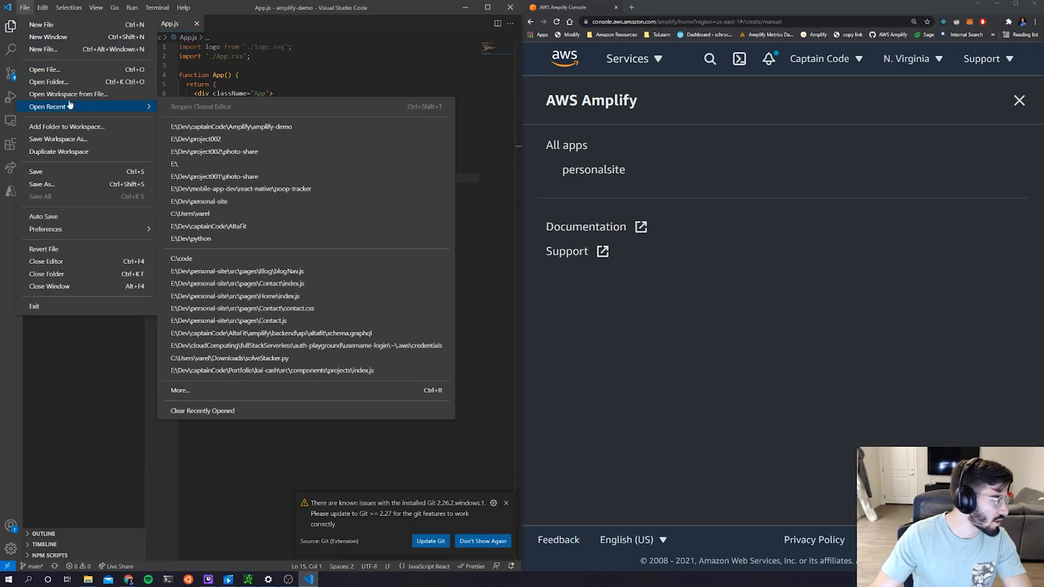
left_click(49, 81)
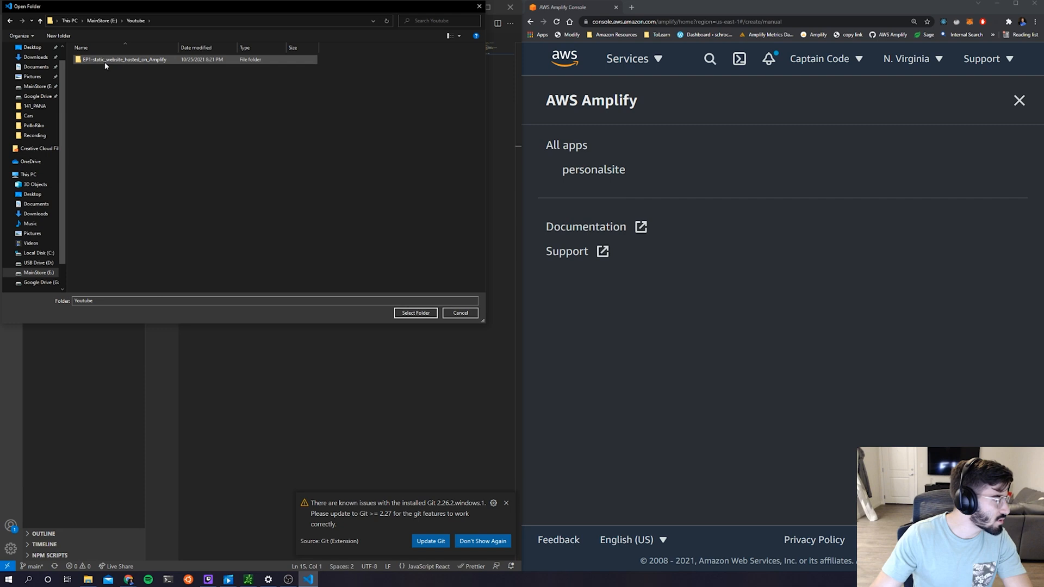
double_click(123, 58)
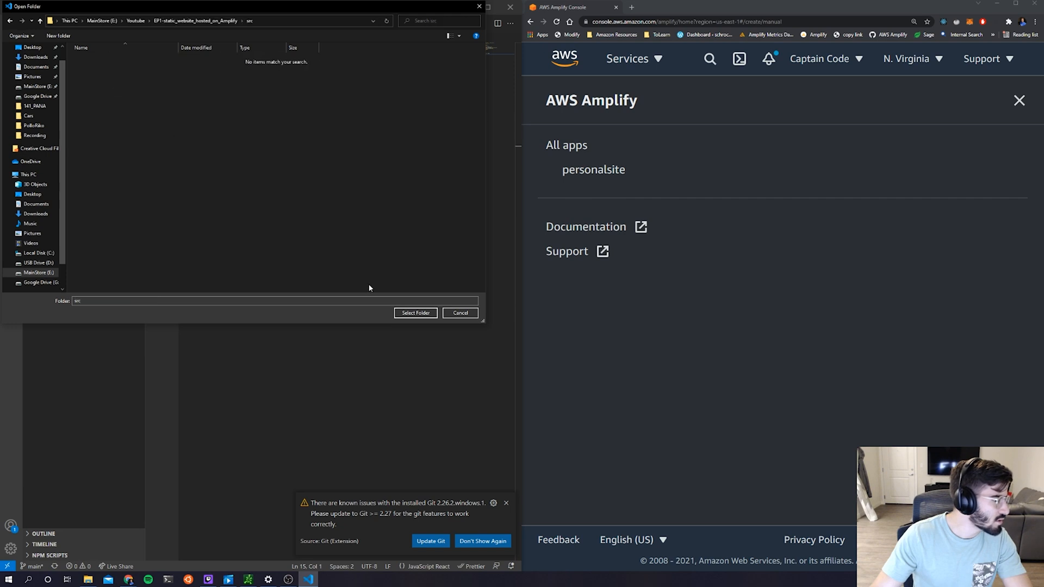
left_click(414, 313)
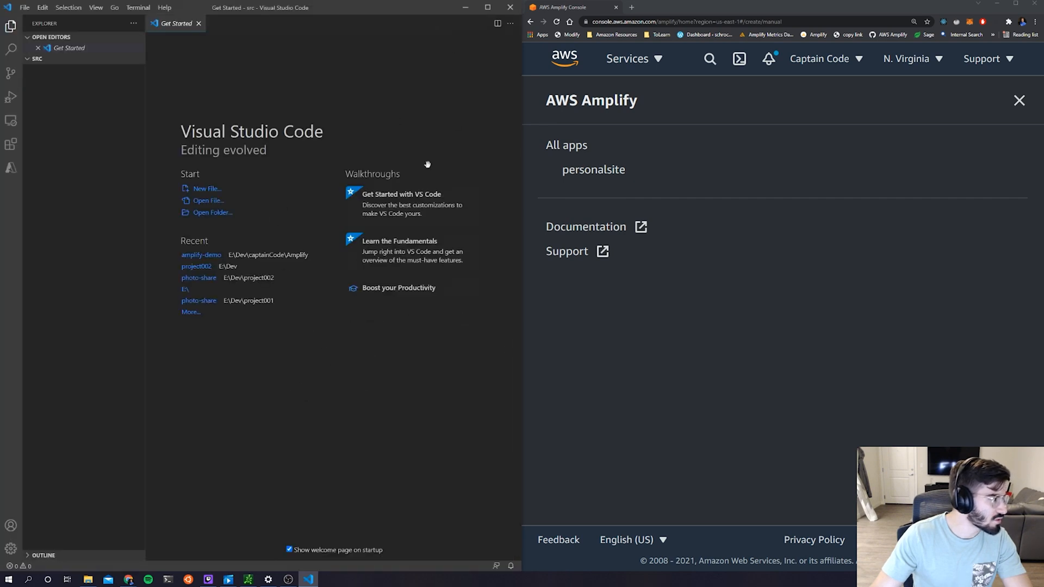
Step: Create a new file index.html in src and begin editing it
left_click(103, 59)
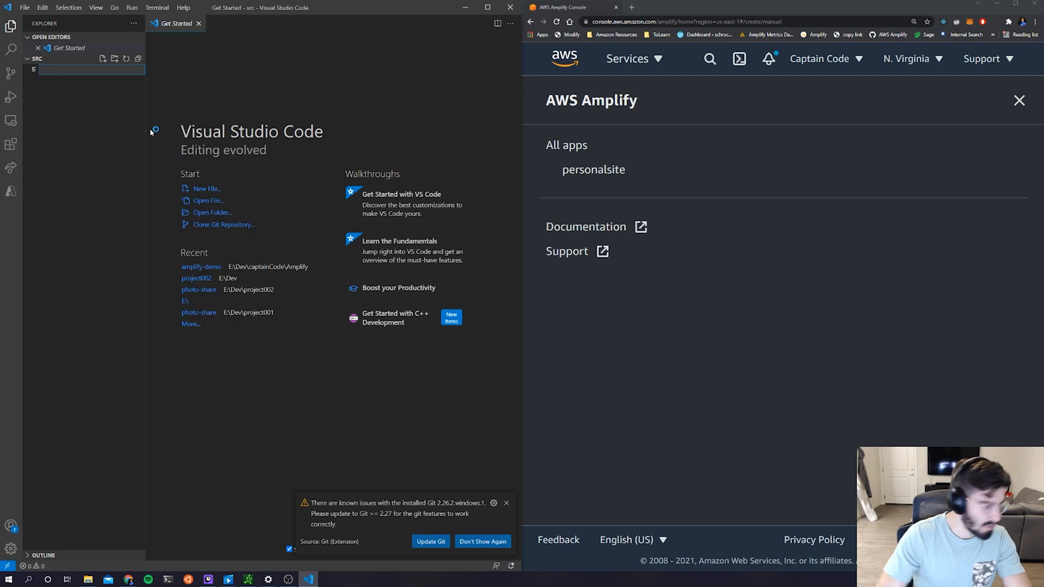
type("index")
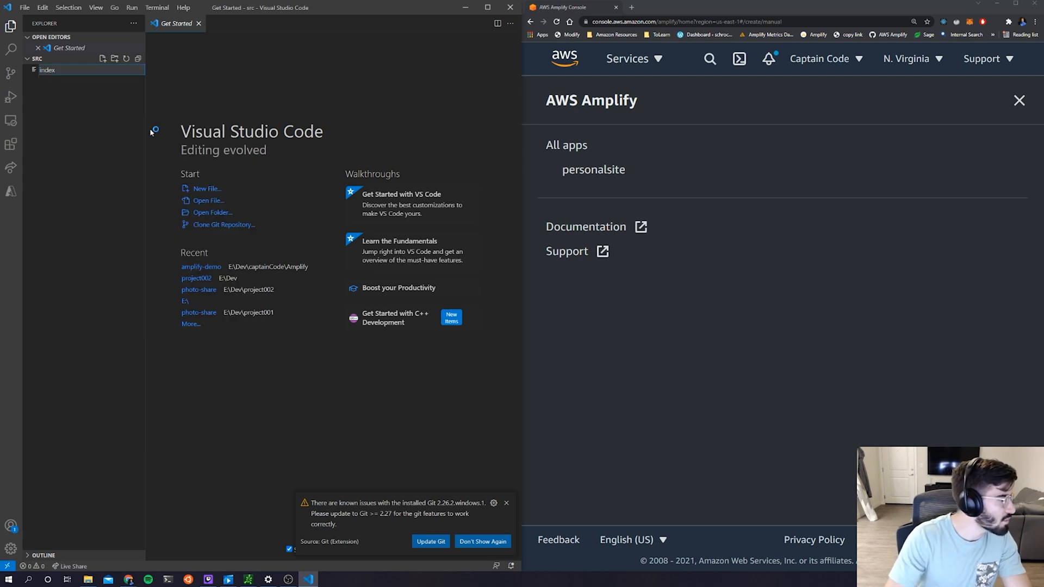
left_click(37, 58)
type("<>")
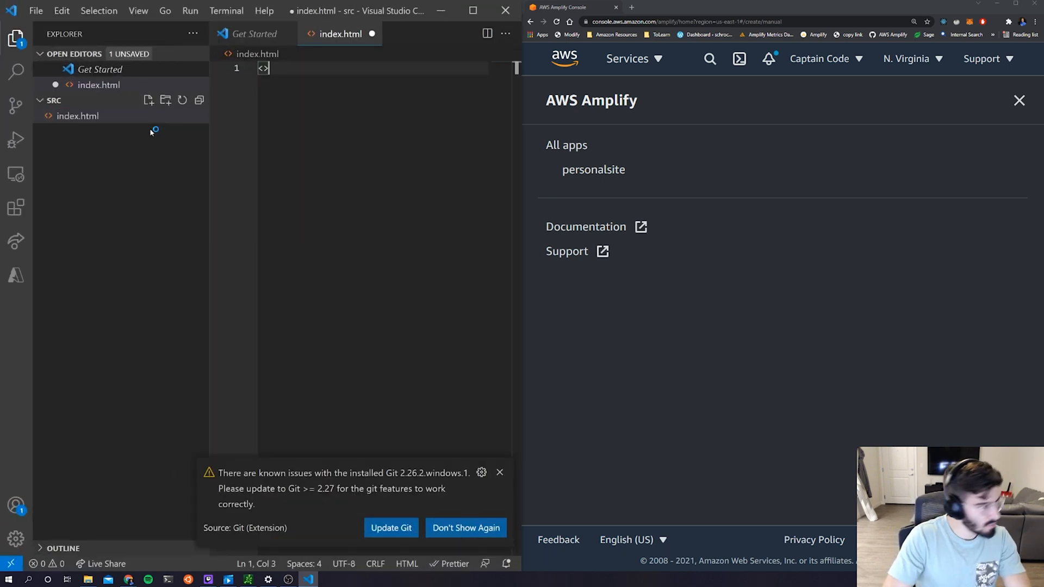
Step: Write a <body> containing <h1>Welcome to my Youtube Channel</h1>
type("<body>")
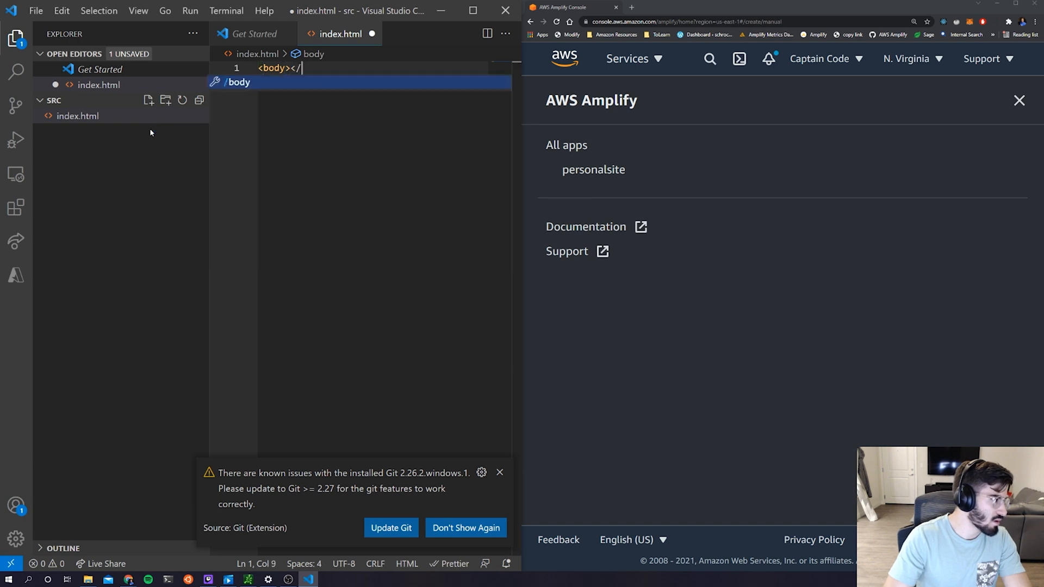
type("body>")
type("<h1>H</h1>")
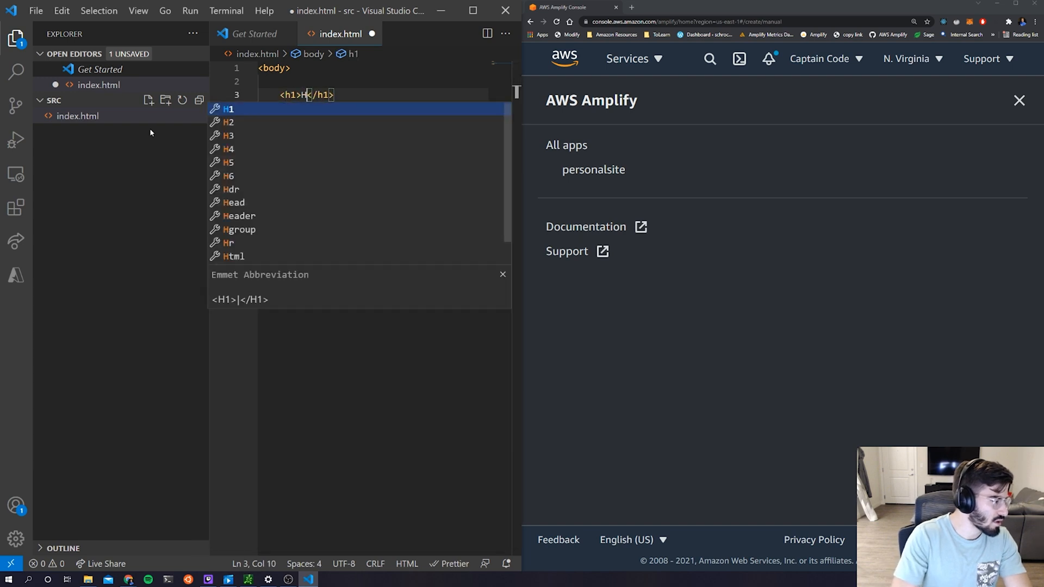
type("Welcome to my youtube Channl")
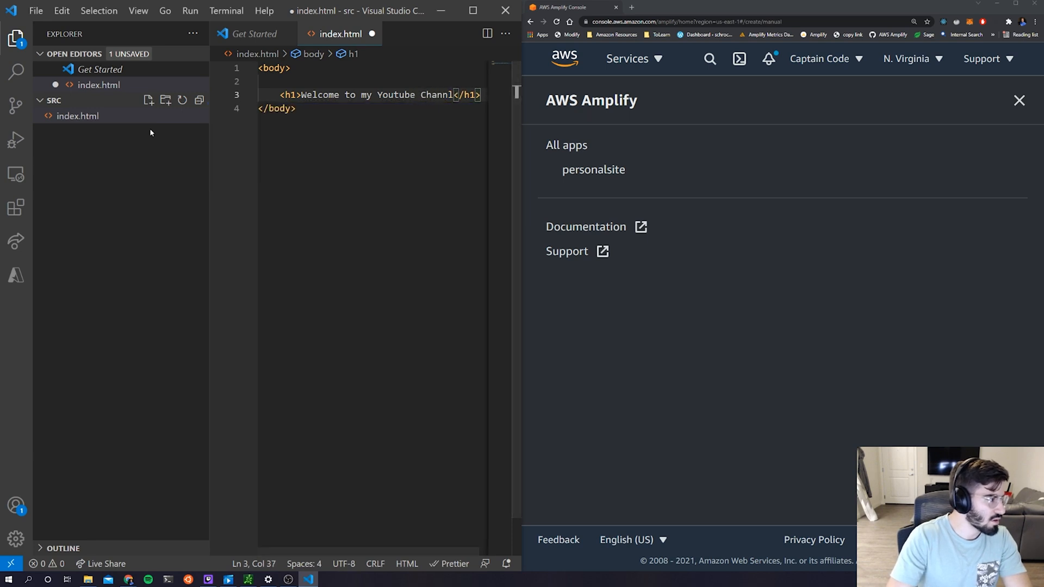
type("e")
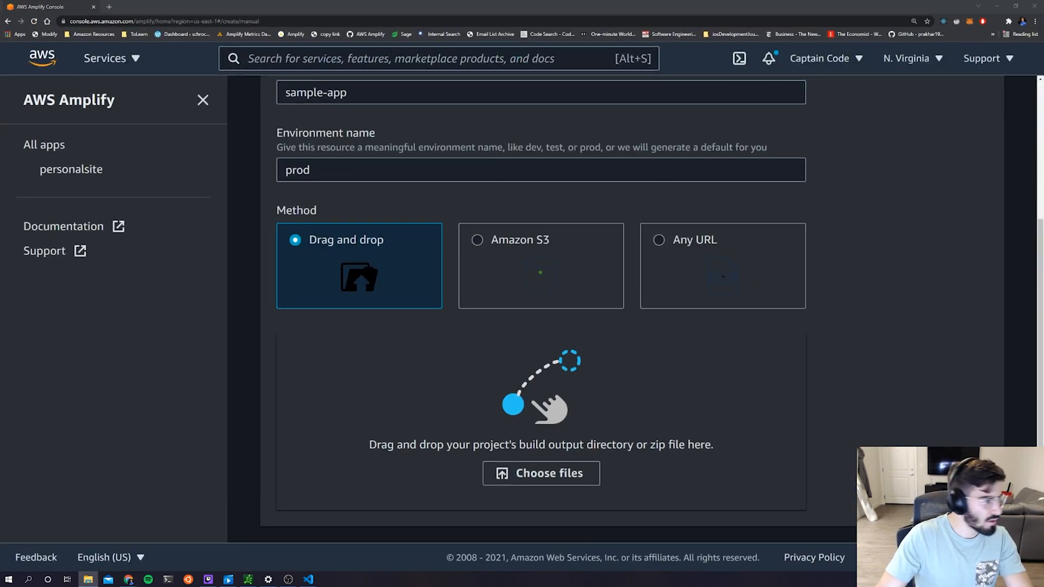
Step: Upload the src folder, save and deploy, then open sample-app's live prod amplifyapp.com domain
left_click(540, 473)
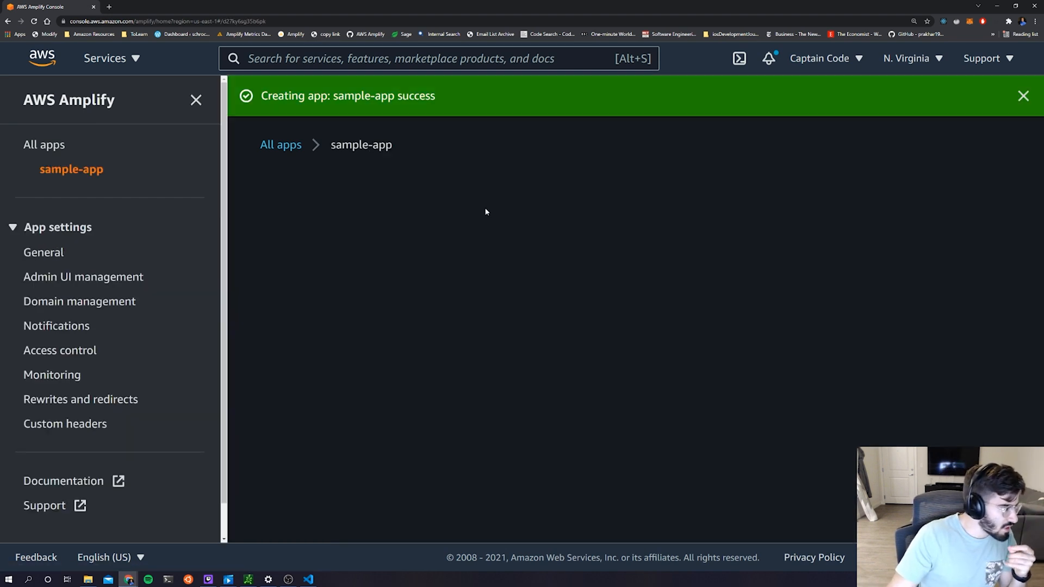
mouse_move(566, 310)
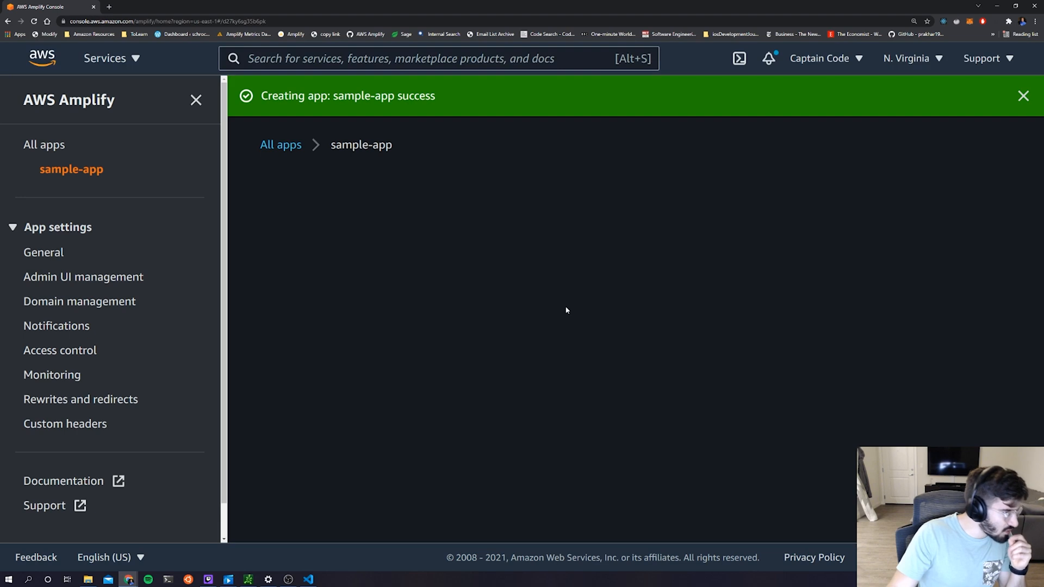
mouse_move(109, 252)
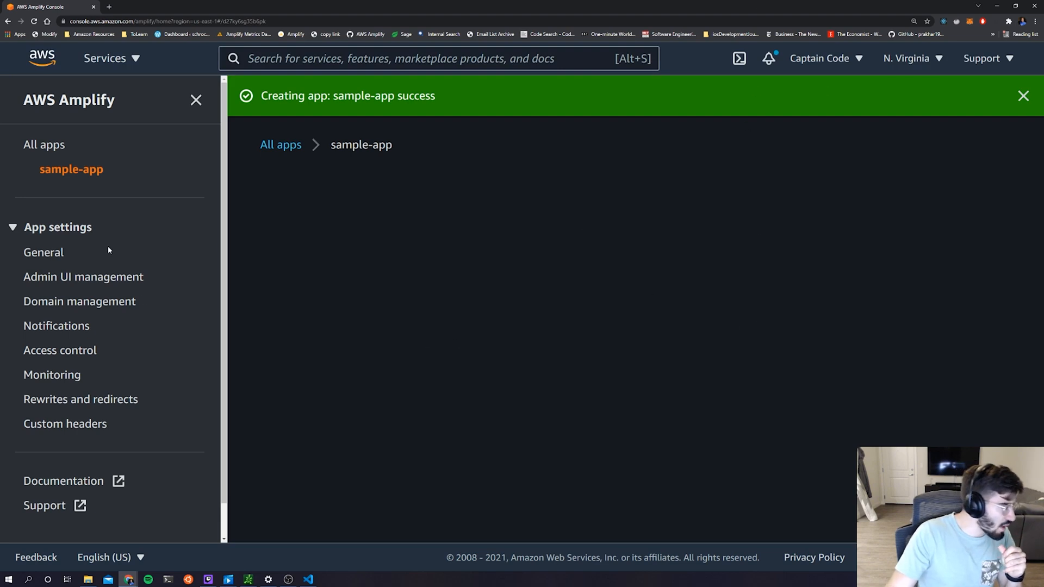
left_click(1023, 96)
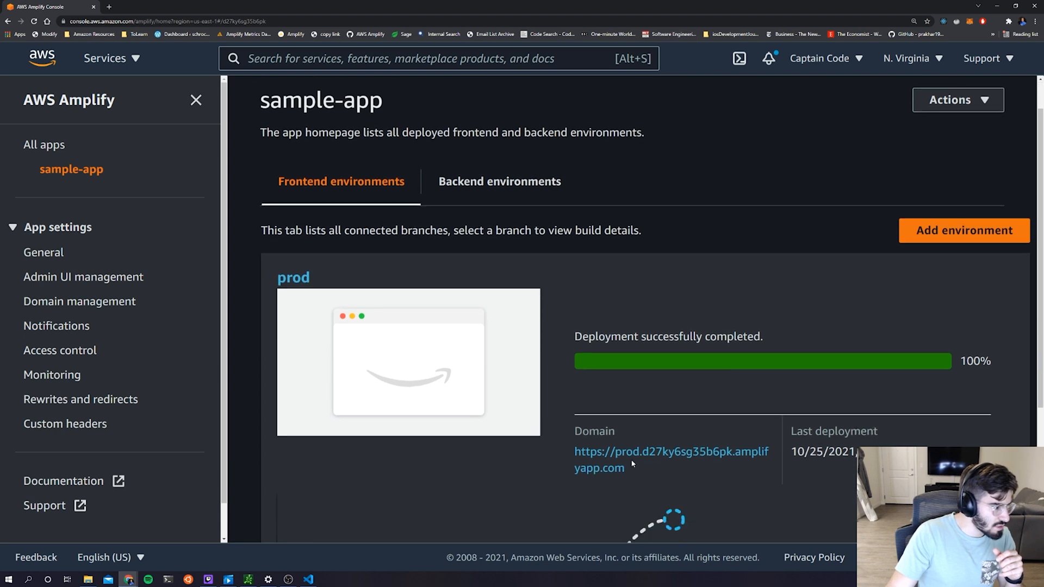
left_click(671, 451)
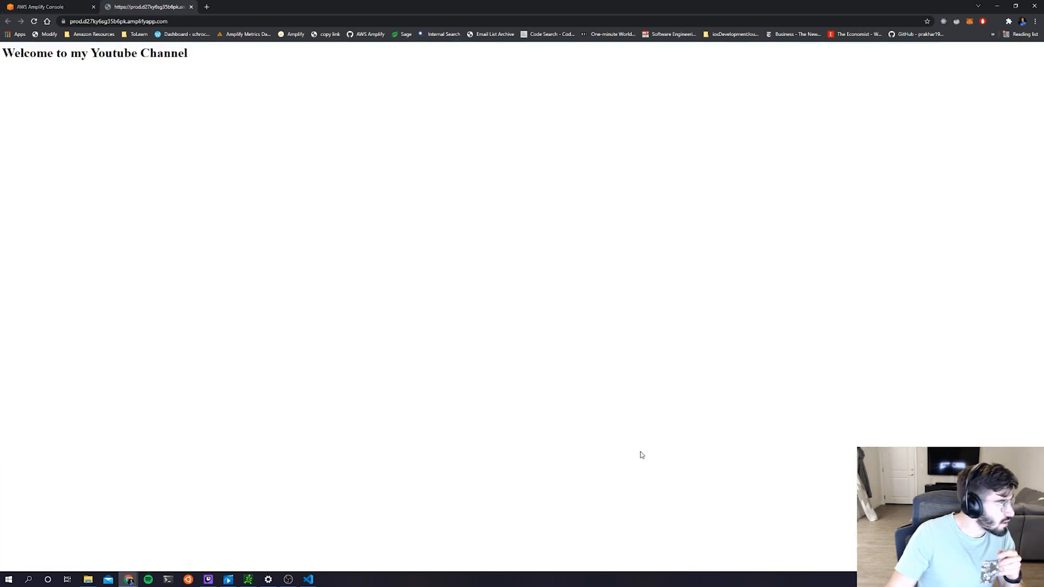
mouse_move(152, 32)
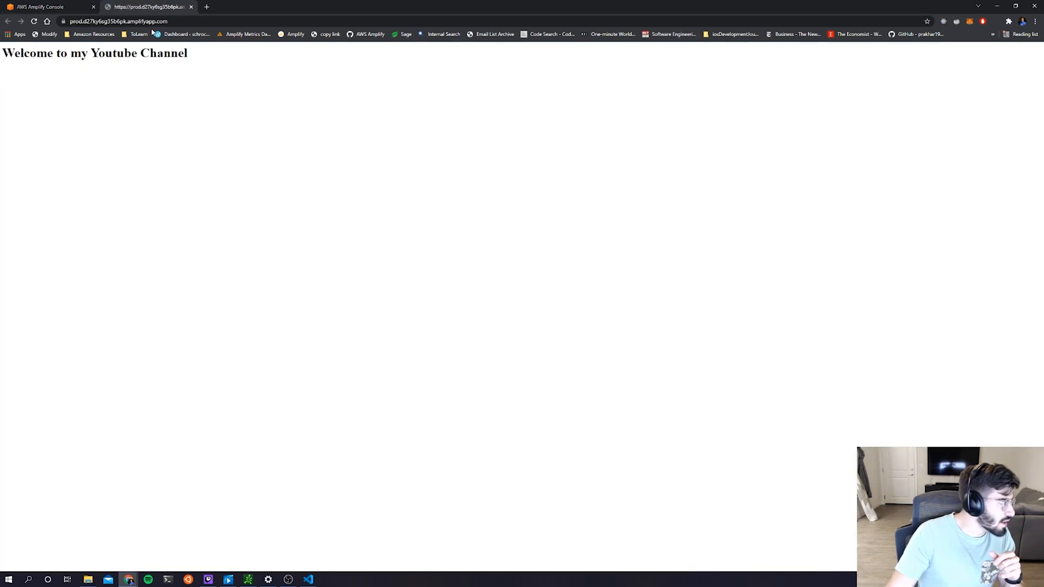
mouse_move(64, 20)
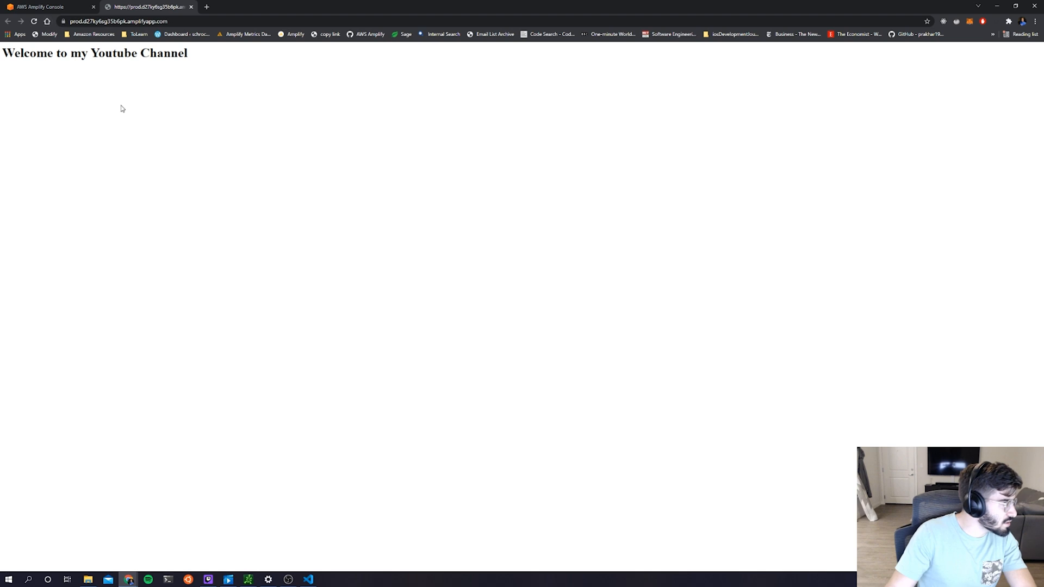
mouse_move(635, 157)
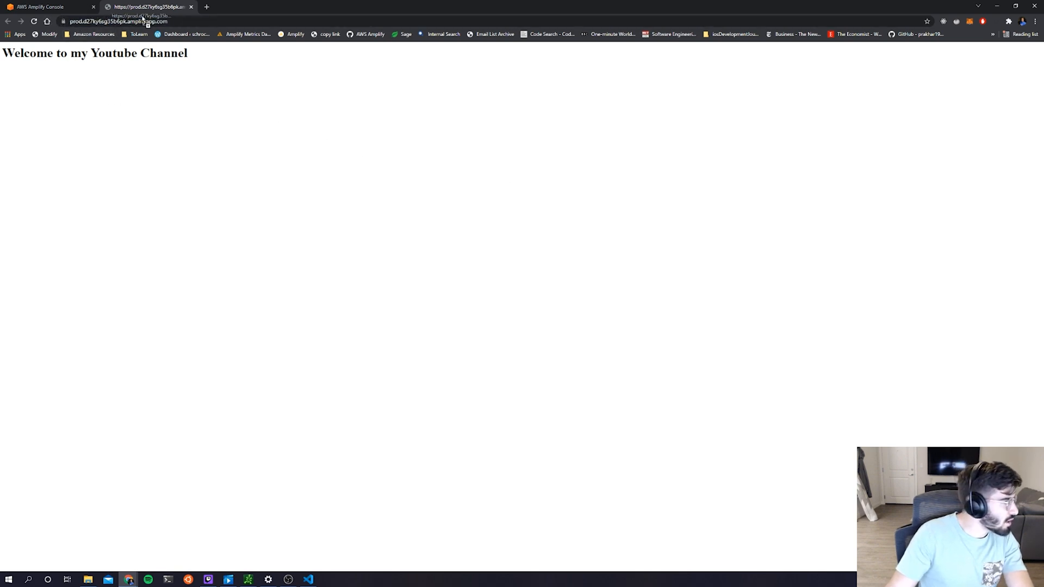
left_click(126, 20)
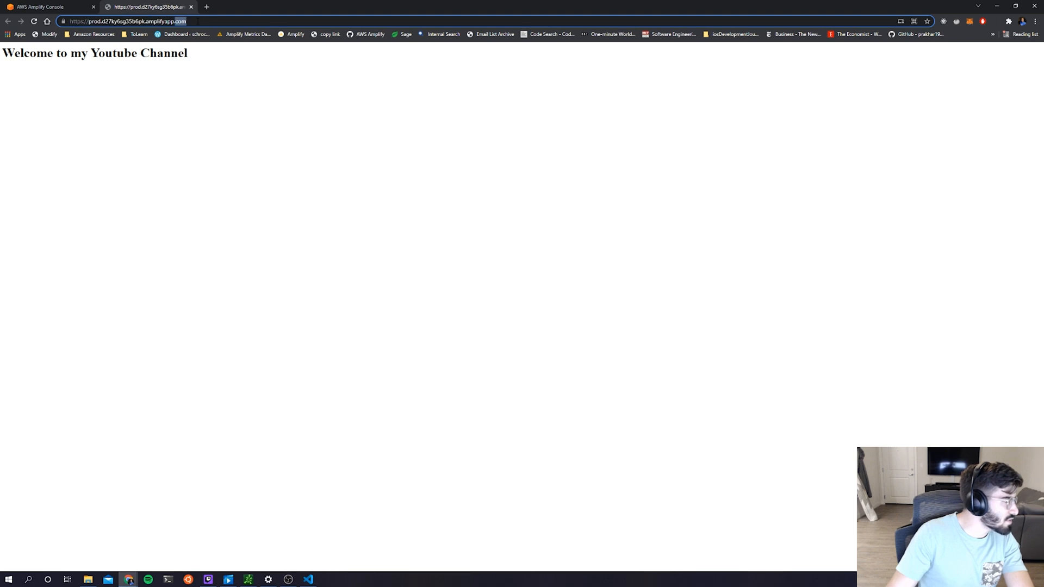
left_click(82, 69)
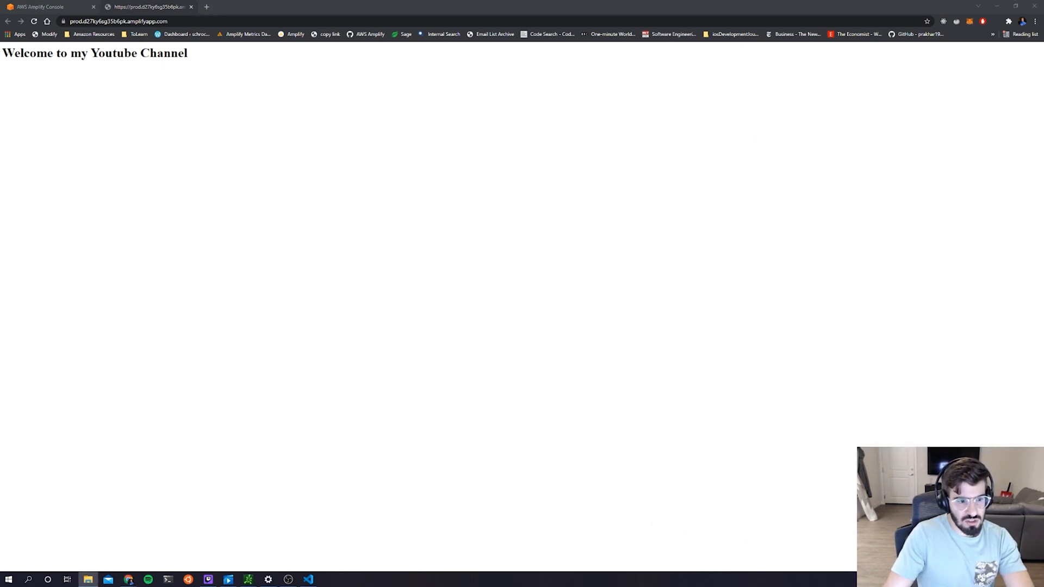
mouse_move(819, 189)
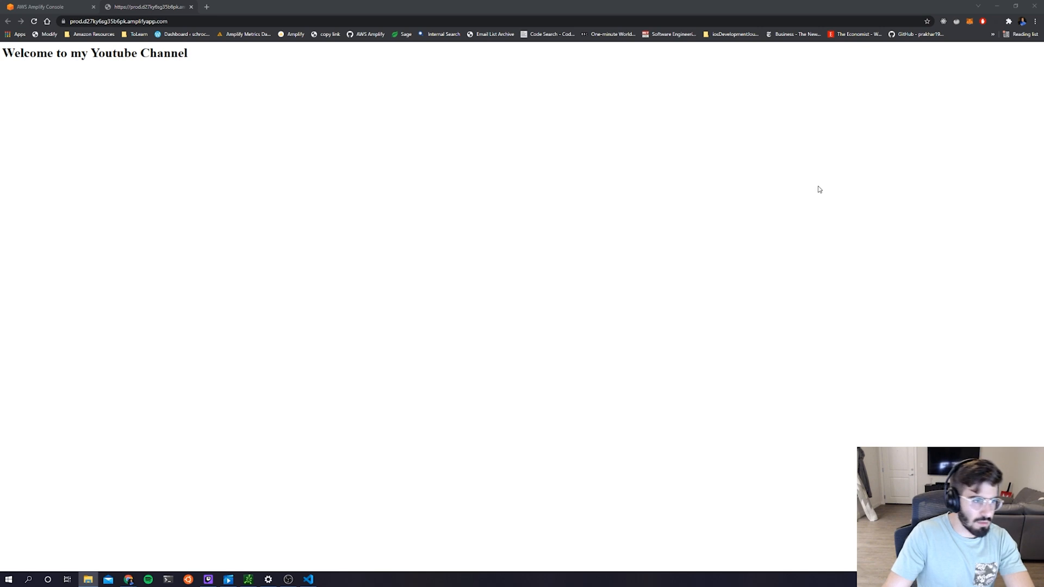